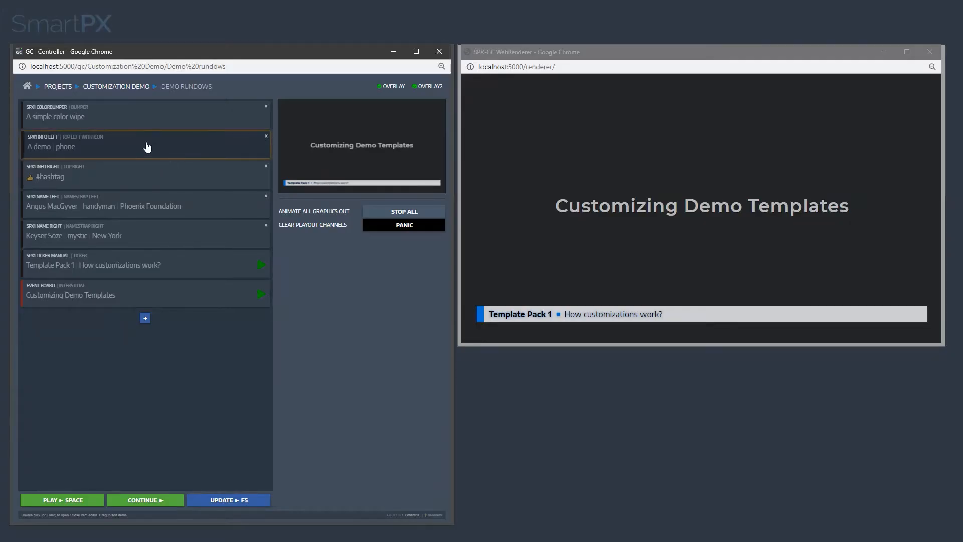
Put the A demo info graphic and the Keyser Söze name strap on air from the rundown
left_click(27, 86)
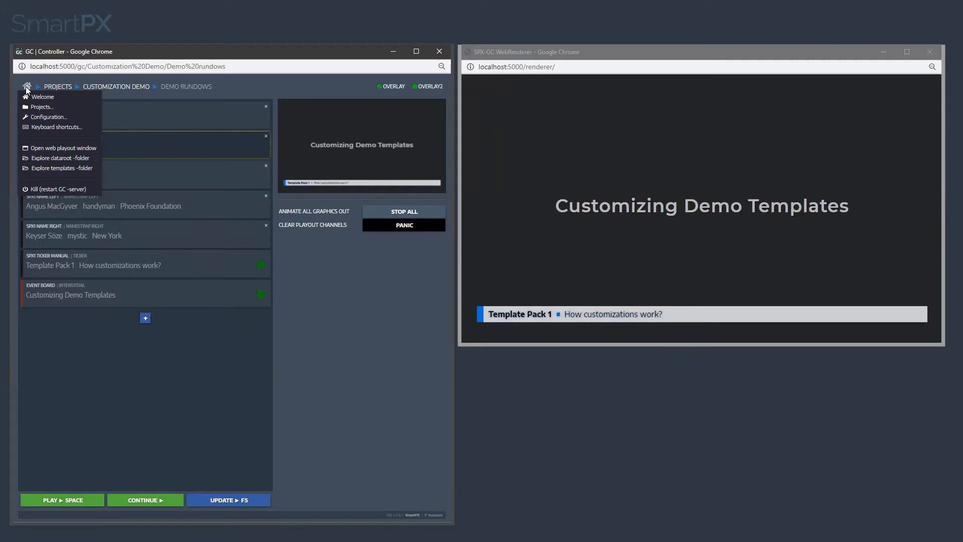
mouse_move(63, 179)
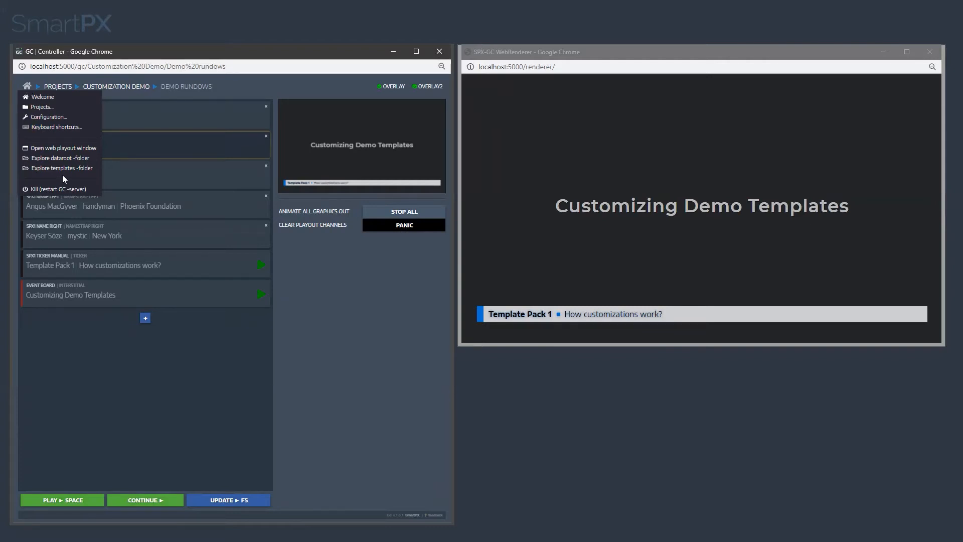
left_click(187, 61)
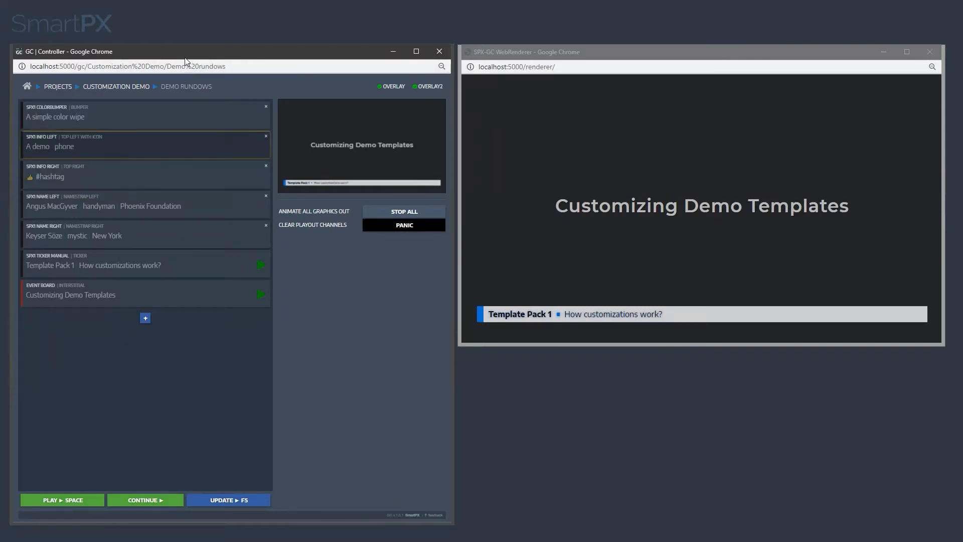
mouse_move(150, 146)
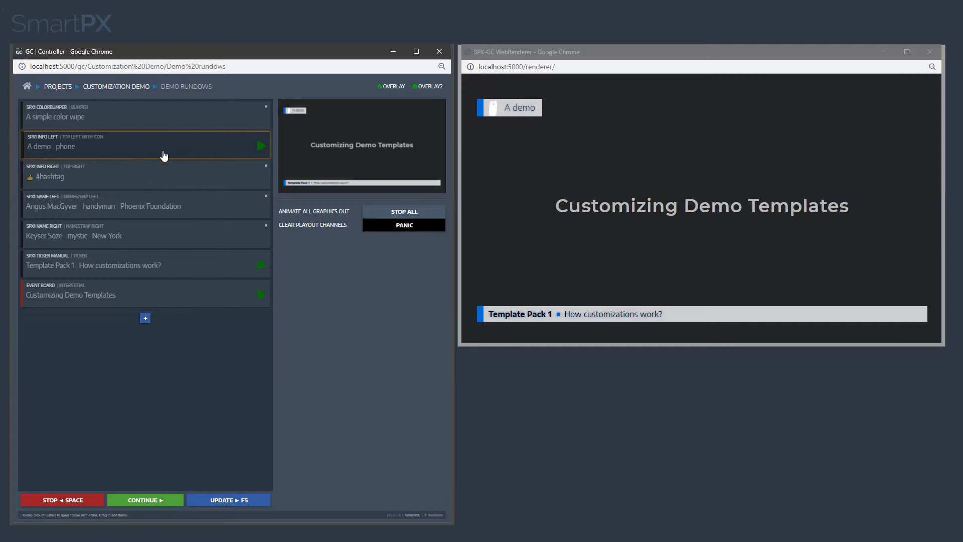
left_click(260, 175)
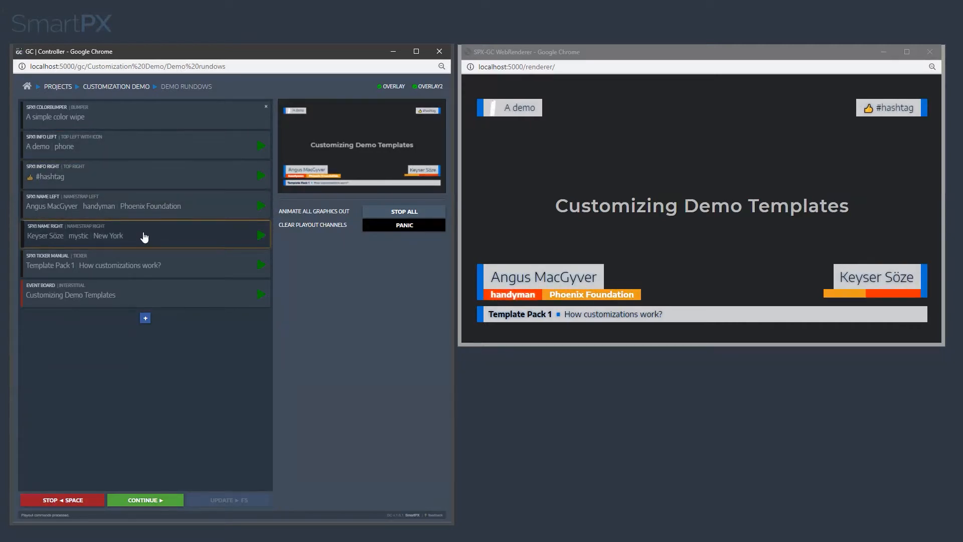
left_click(261, 235)
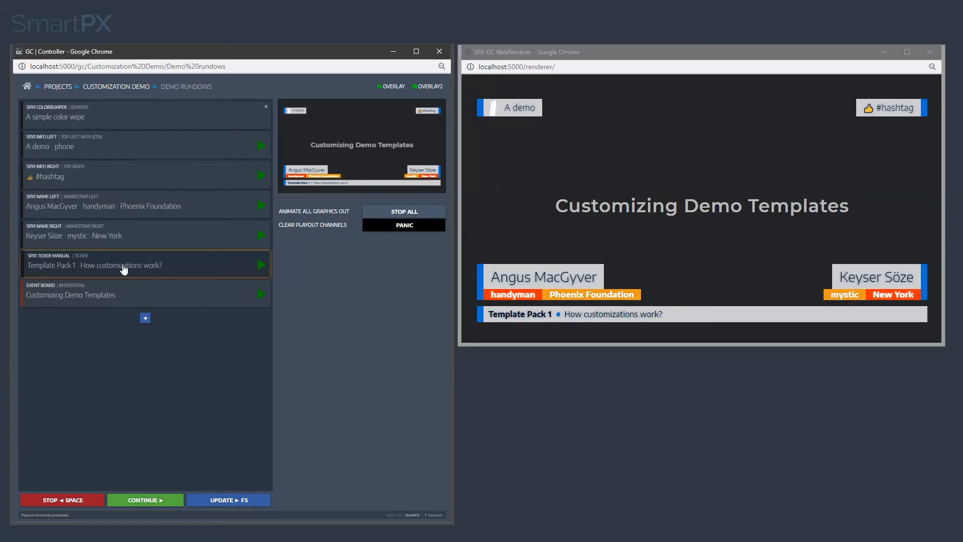
left_click(26, 86)
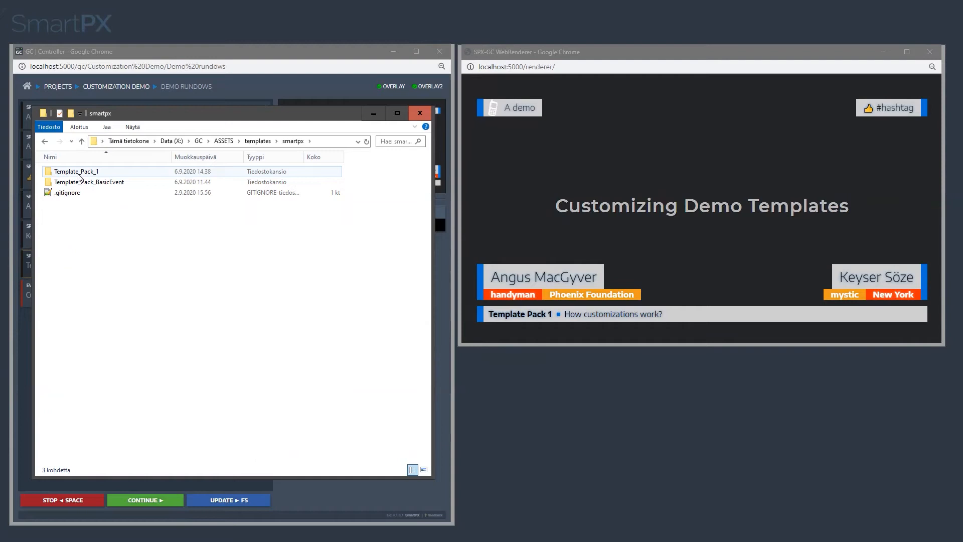
mouse_move(77, 172)
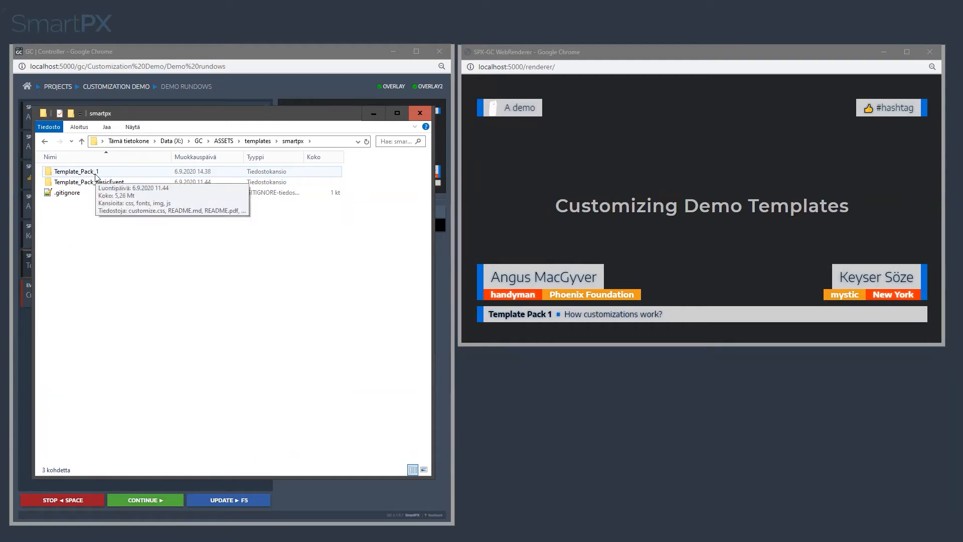
Go into the Template_Pack_1 folder and start opening customize.css for editing
double_click(77, 171)
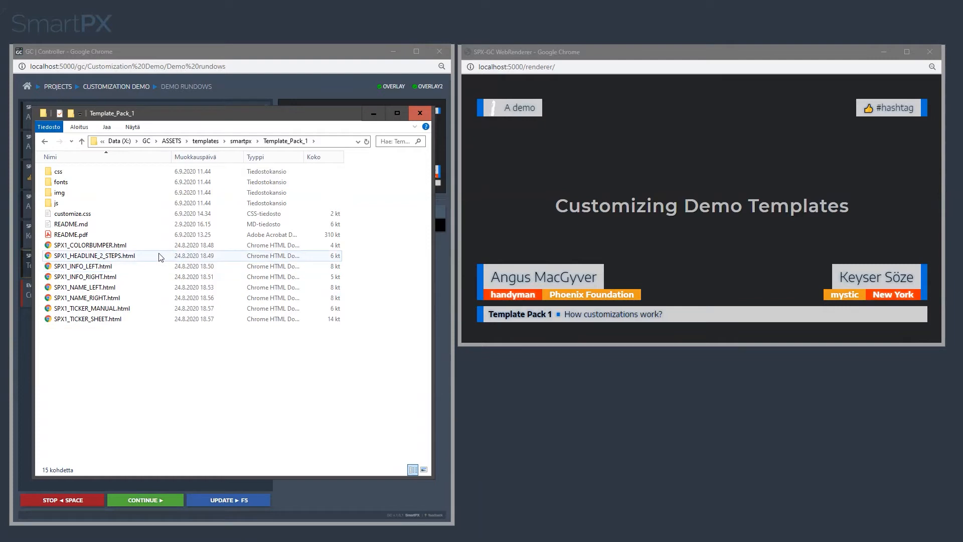
mouse_move(93, 219)
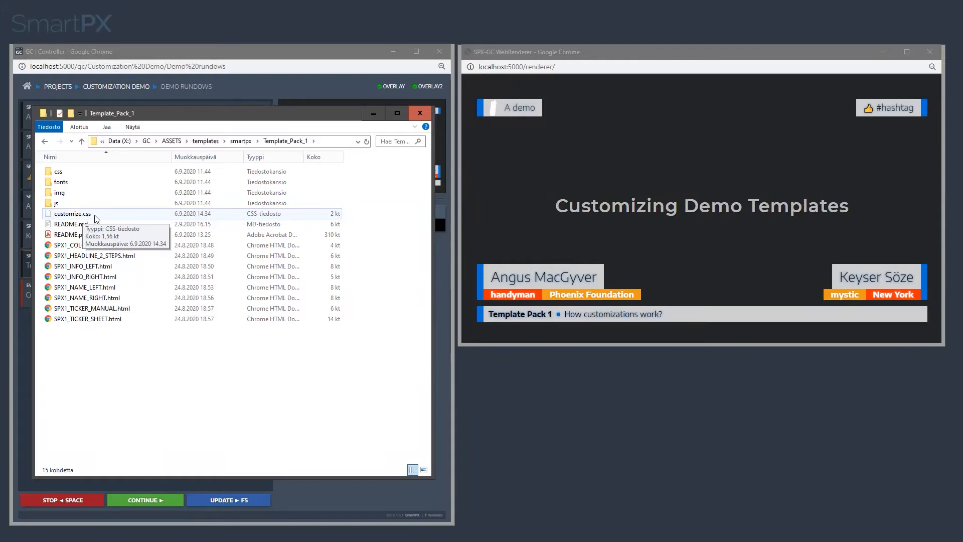
left_click(70, 212)
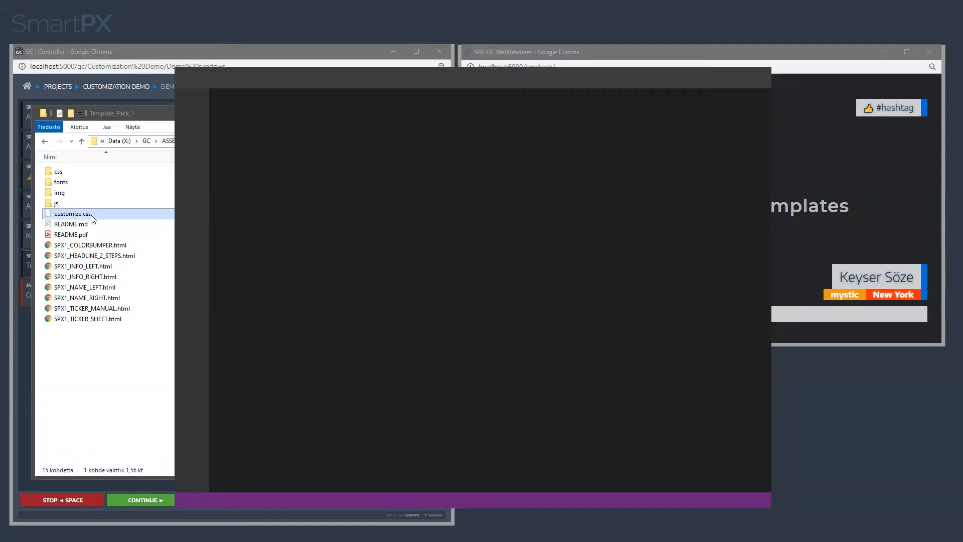
Change --spx-accent-color from blue rgb(0, 111, 214) to green rgb(32, 214, 0) and save
double_click(71, 213)
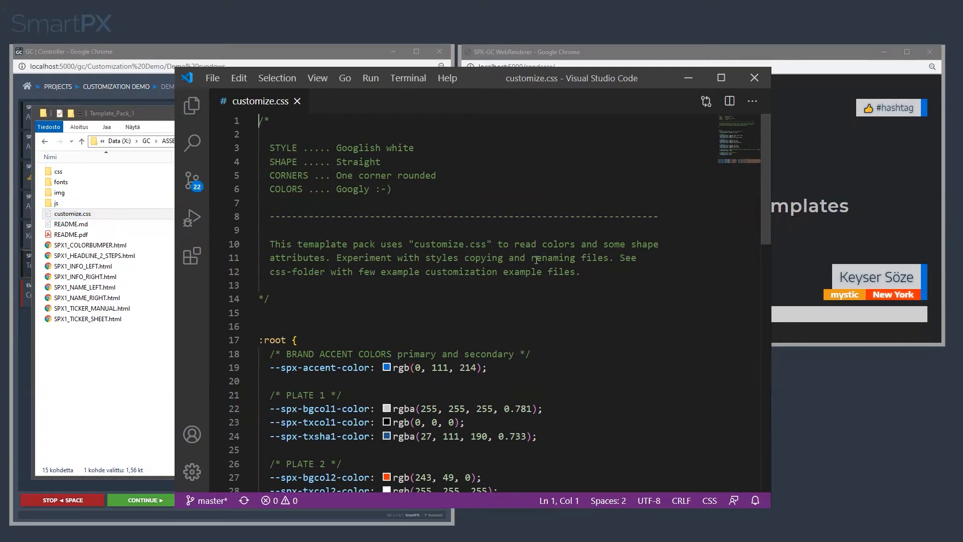
scroll("down", 3)
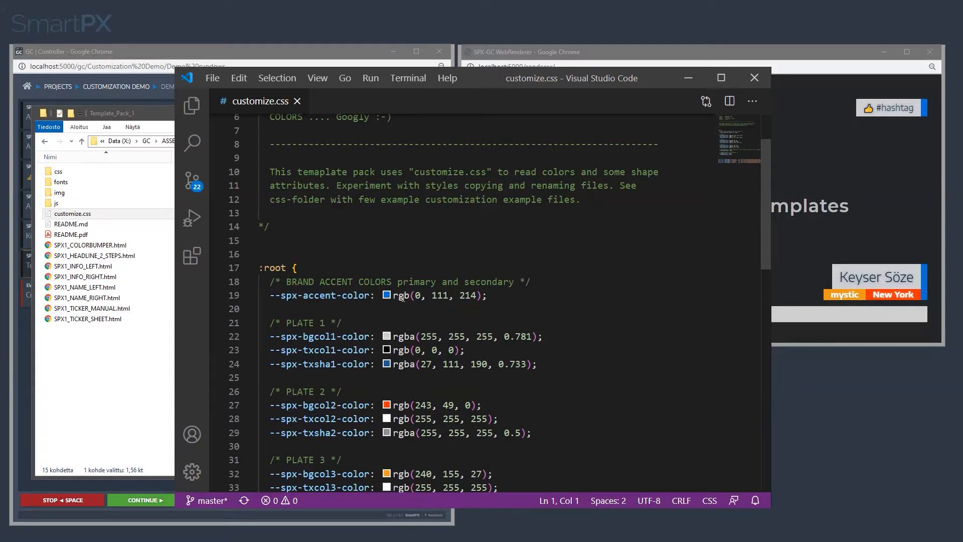
left_click(386, 294)
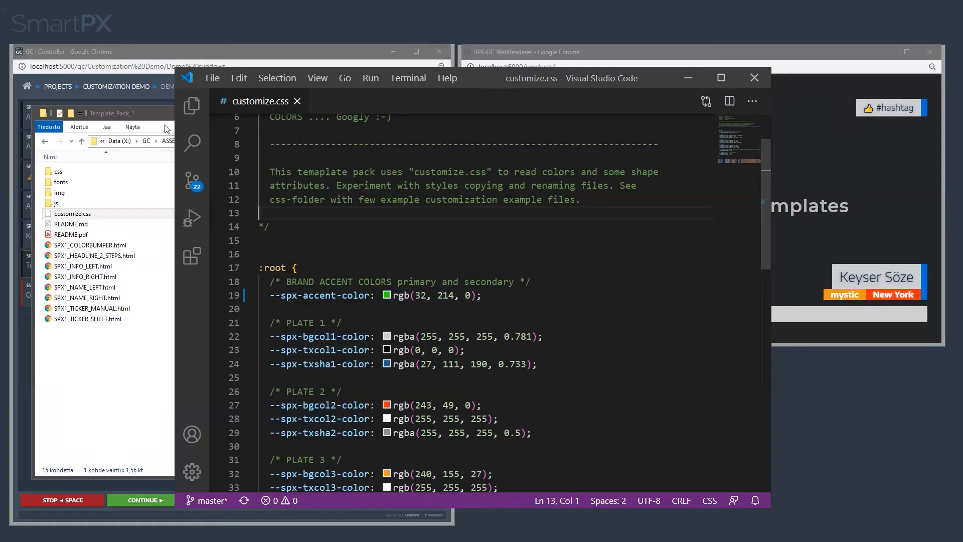
mouse_move(754, 77)
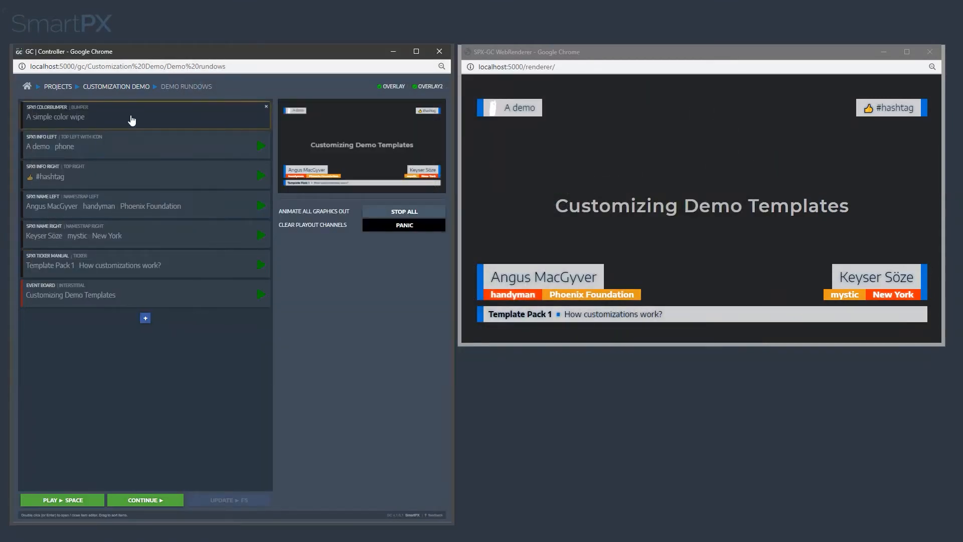
Replay the rundown graphics so the renderer reloads them with the green accent bars
left_click(61, 499)
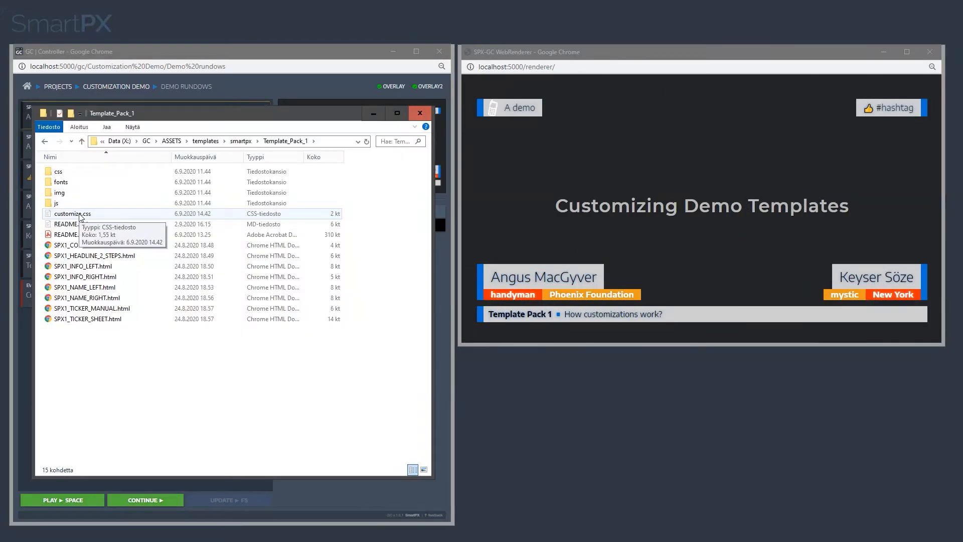
double_click(72, 213)
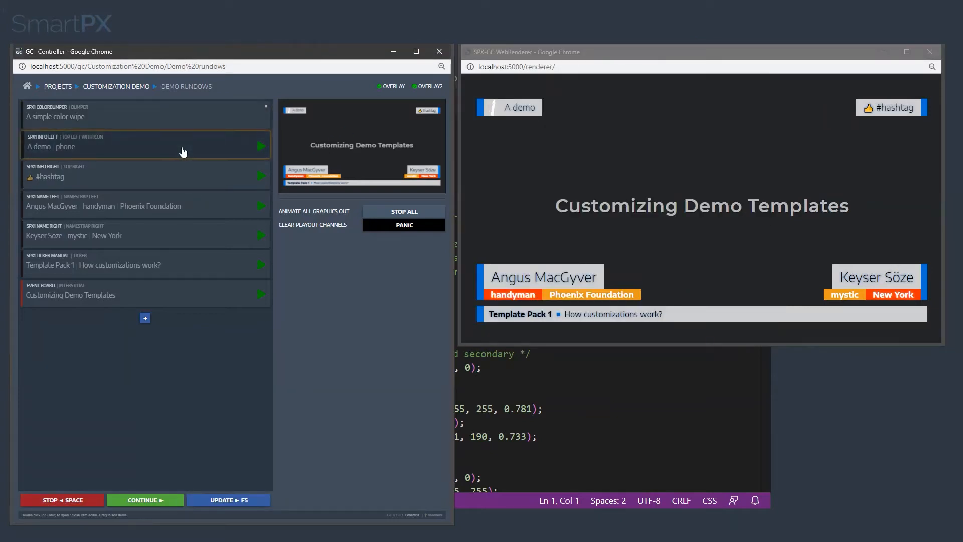
left_click(259, 145)
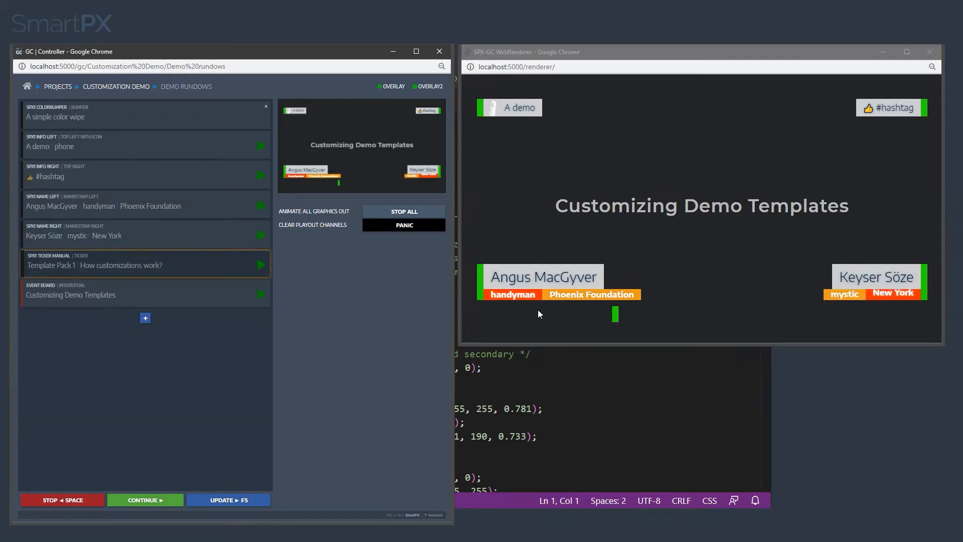
left_click(261, 264)
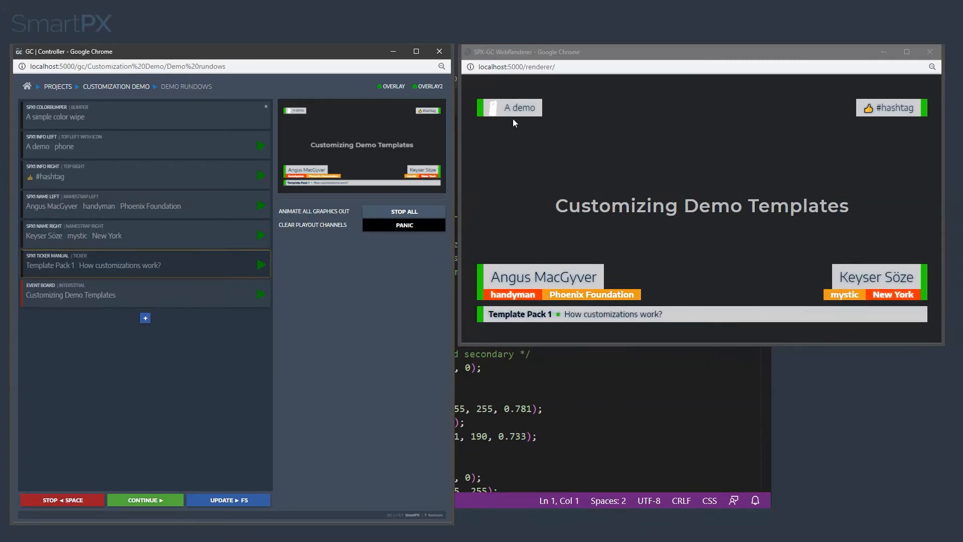
mouse_move(589, 213)
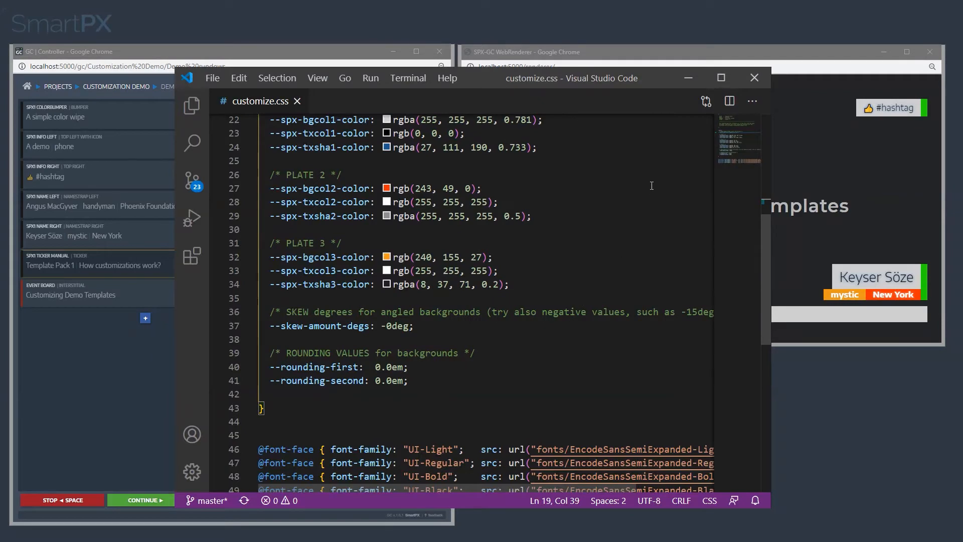
left_click(753, 79)
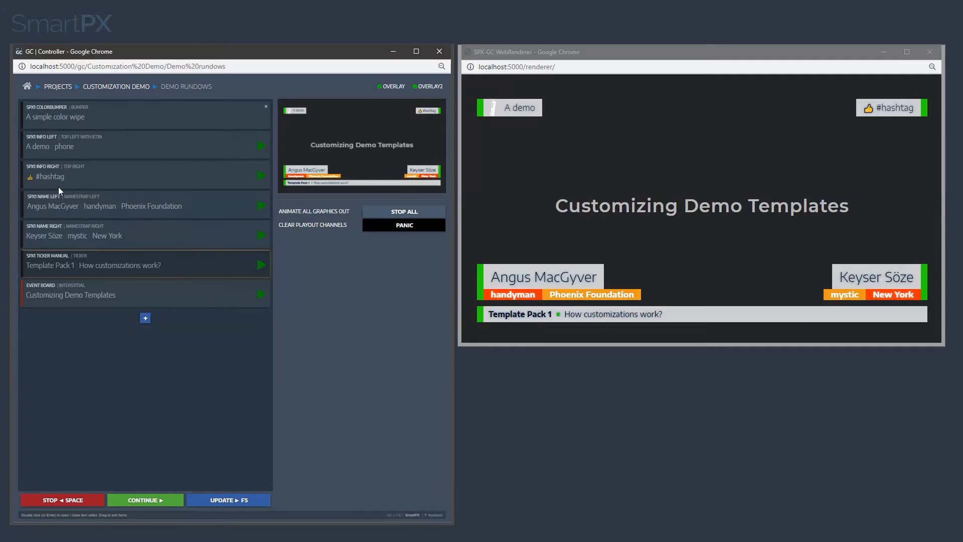
left_click(26, 86)
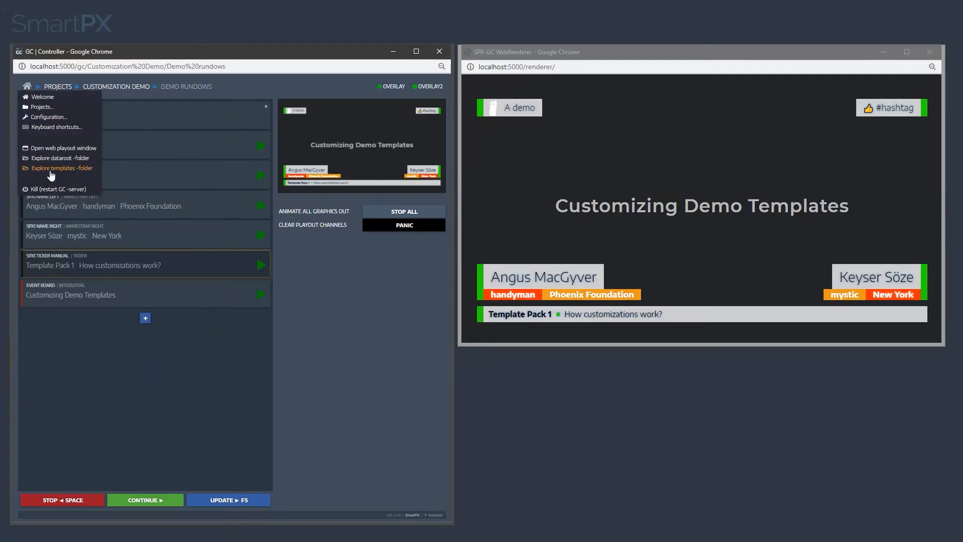
Browse templates > smartpx > Template_Pack_1 and bring up its README.pdf documentation
left_click(61, 167)
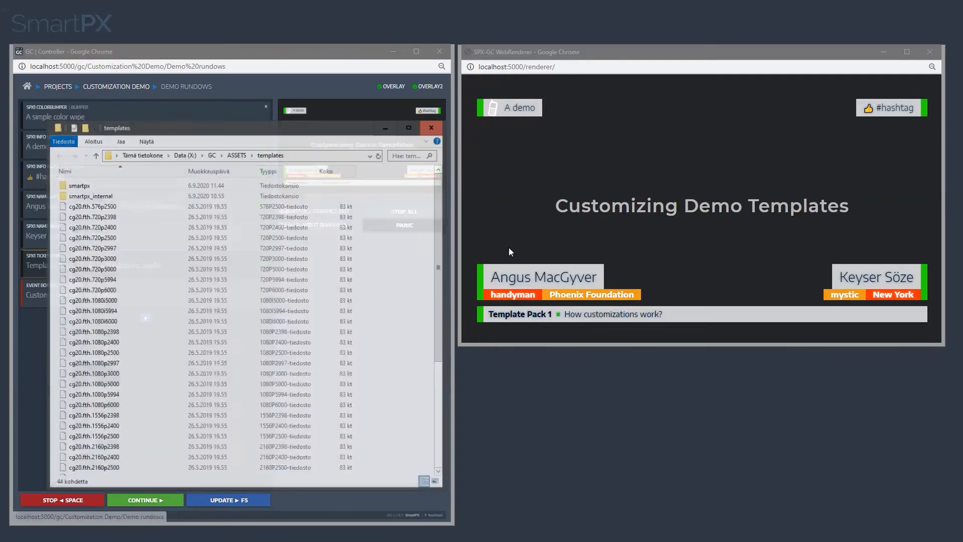
double_click(80, 185)
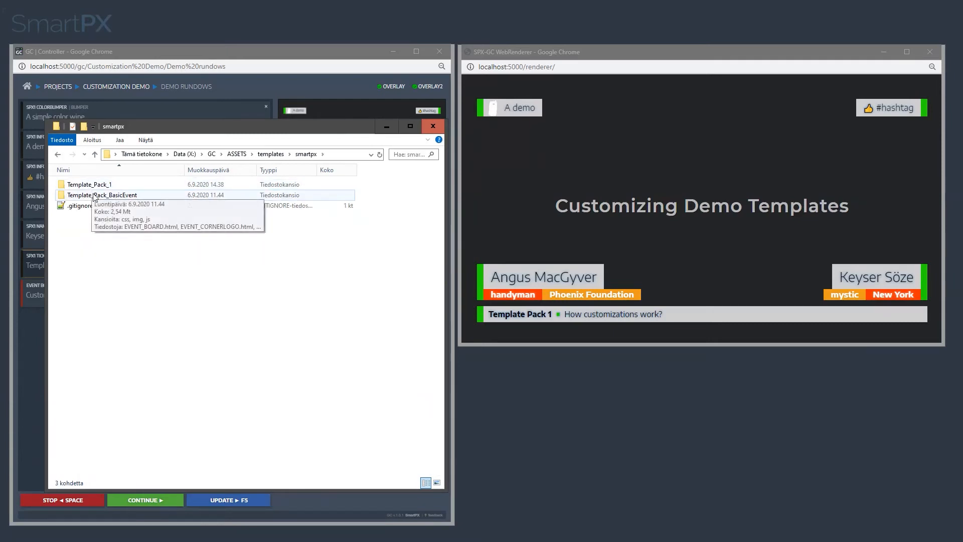
double_click(91, 184)
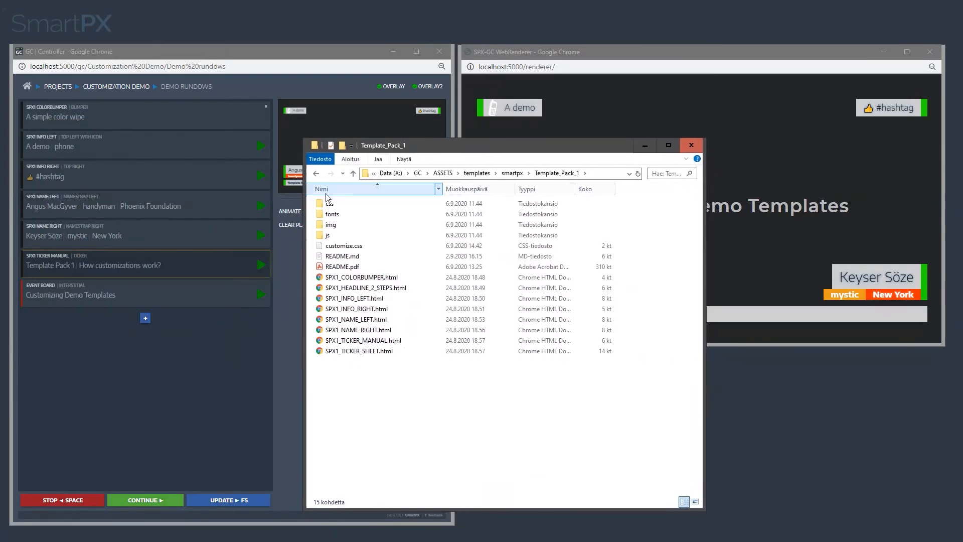
double_click(328, 203)
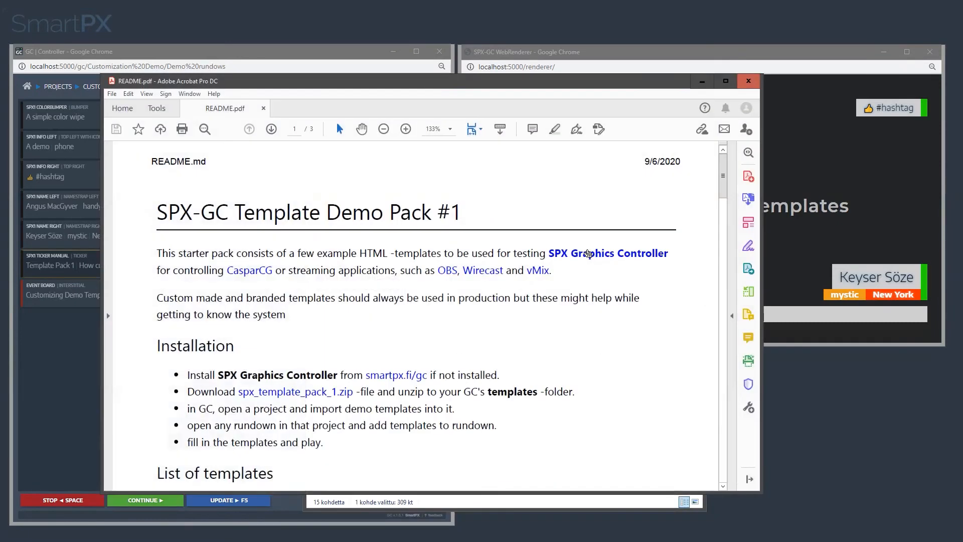
Scroll to the README's last page with the Googly, Swedish furniture, Motorway and Day spa previews
scroll("down", 3)
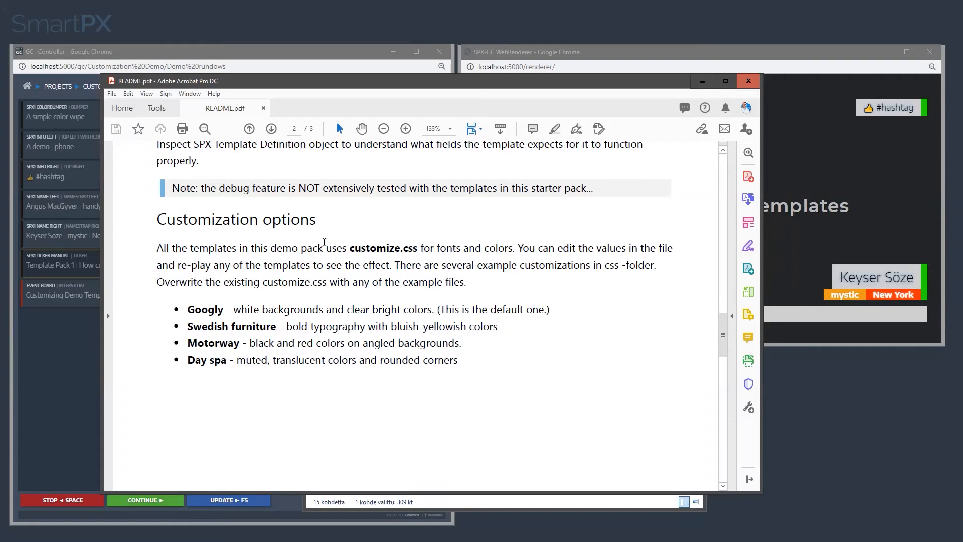
mouse_move(350, 272)
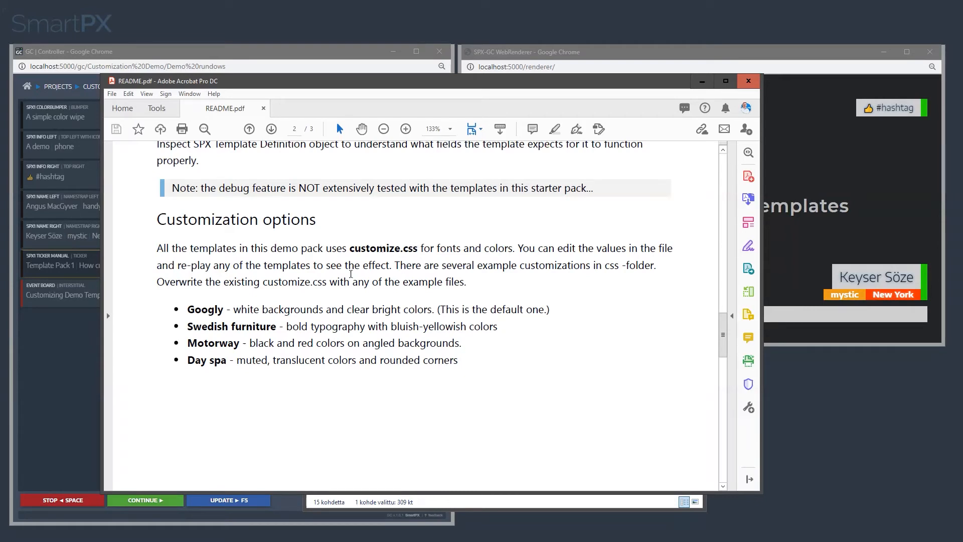
scroll("down", 3)
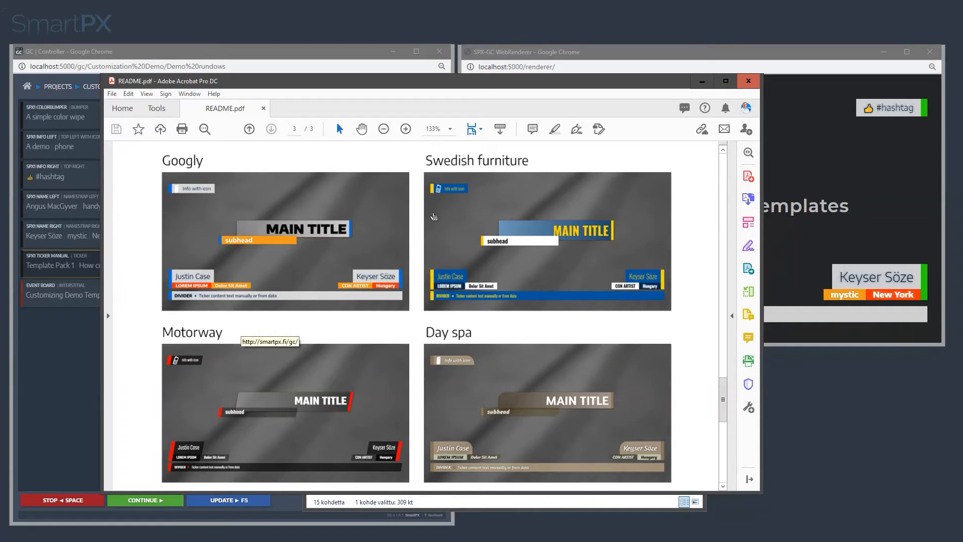
mouse_move(332, 210)
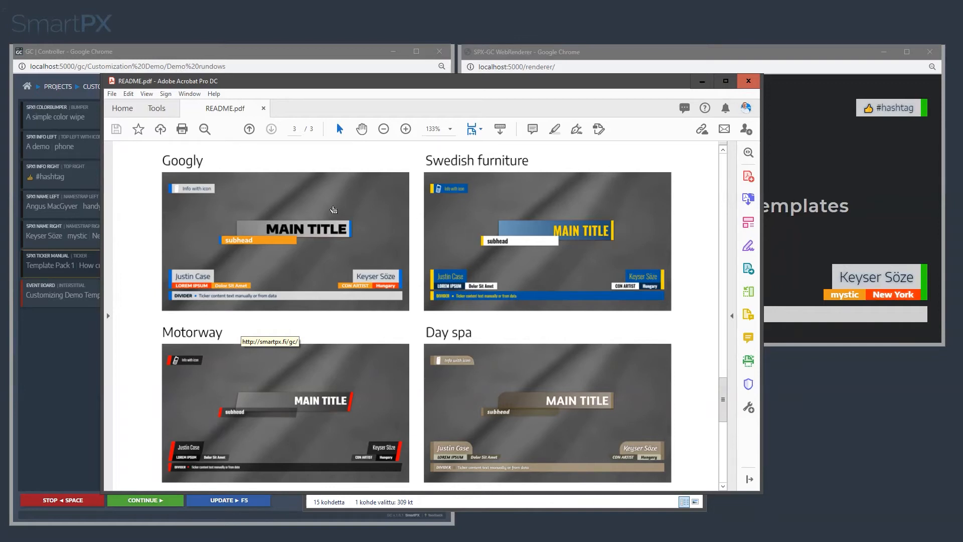
mouse_move(558, 283)
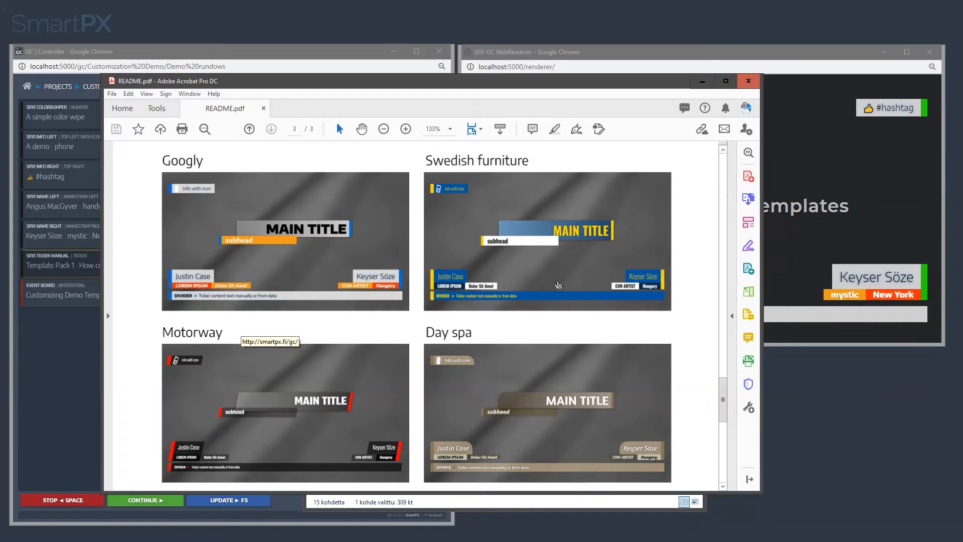
mouse_move(385, 325)
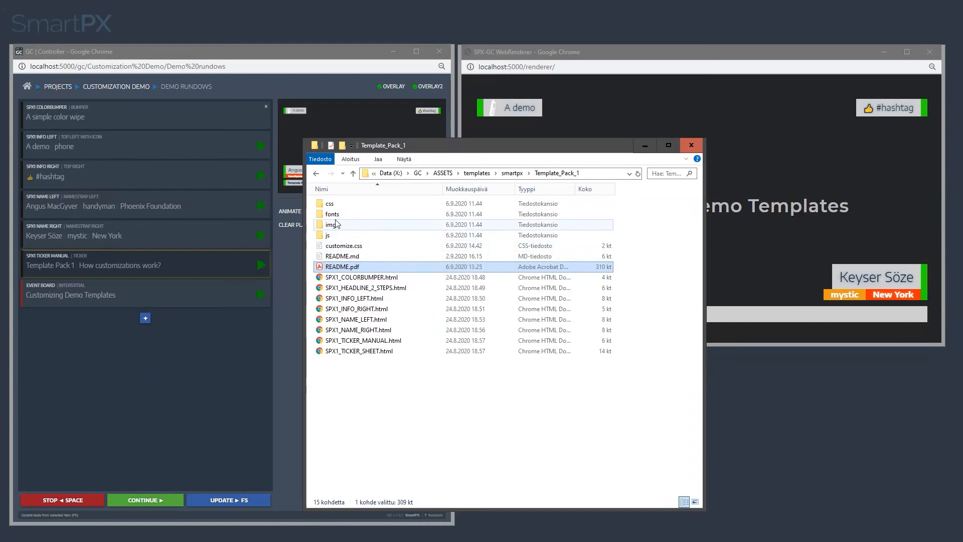
Keep the original as customize_ORIG.css and make the customize_MOTORWAY.css copy the new customize.css
double_click(330, 203)
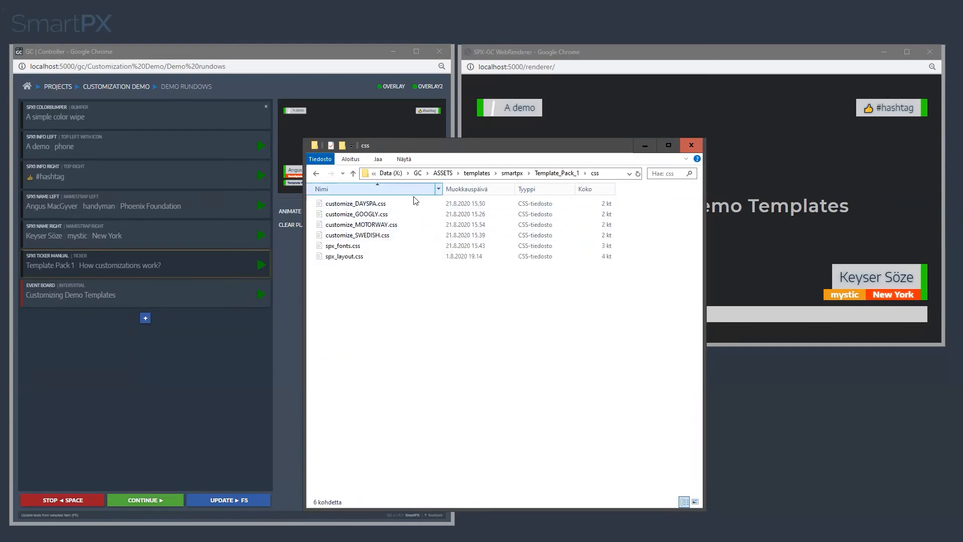
left_click(361, 223)
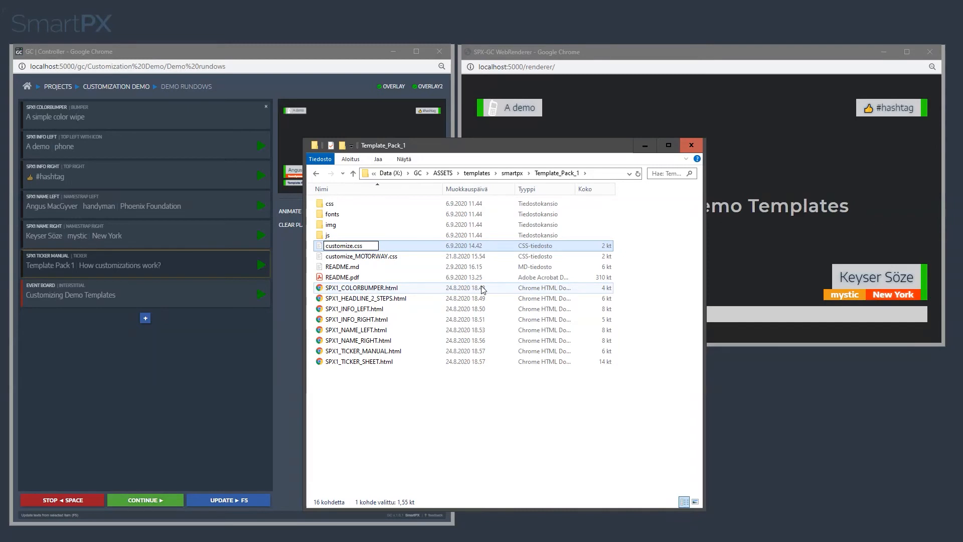
type("_0")
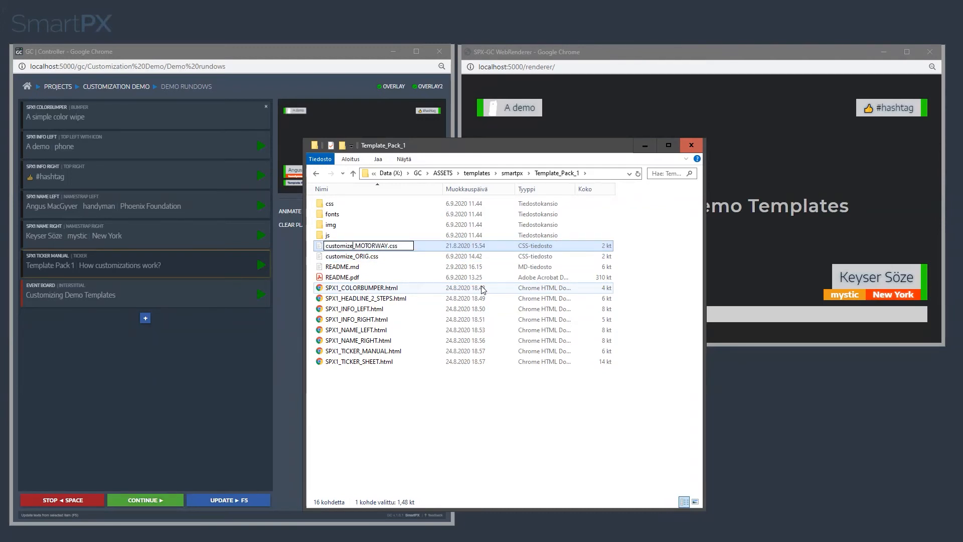
double_click(359, 245)
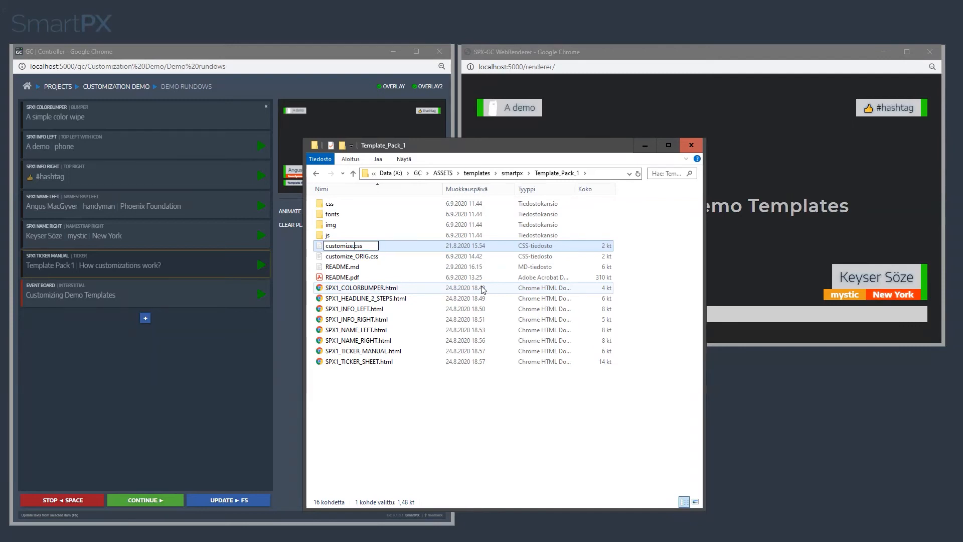
left_click(690, 144)
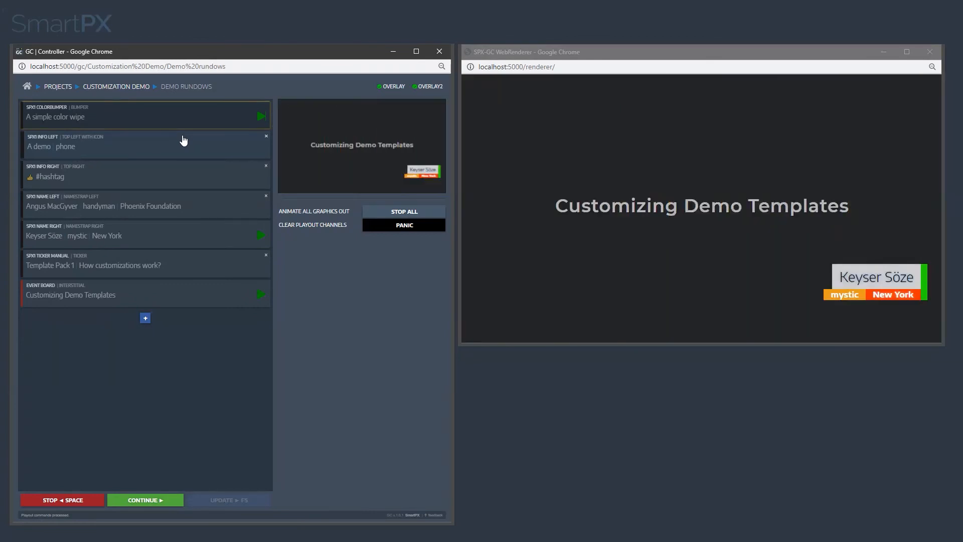
Play A demo, #hashtag, the name straps and the ticker to show the black-and-red Motorway style
left_click(261, 146)
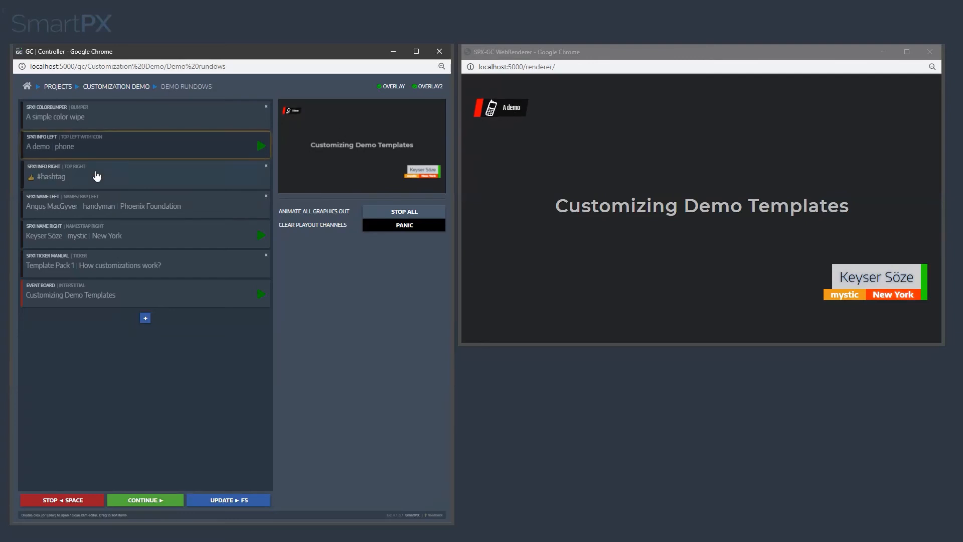
left_click(261, 176)
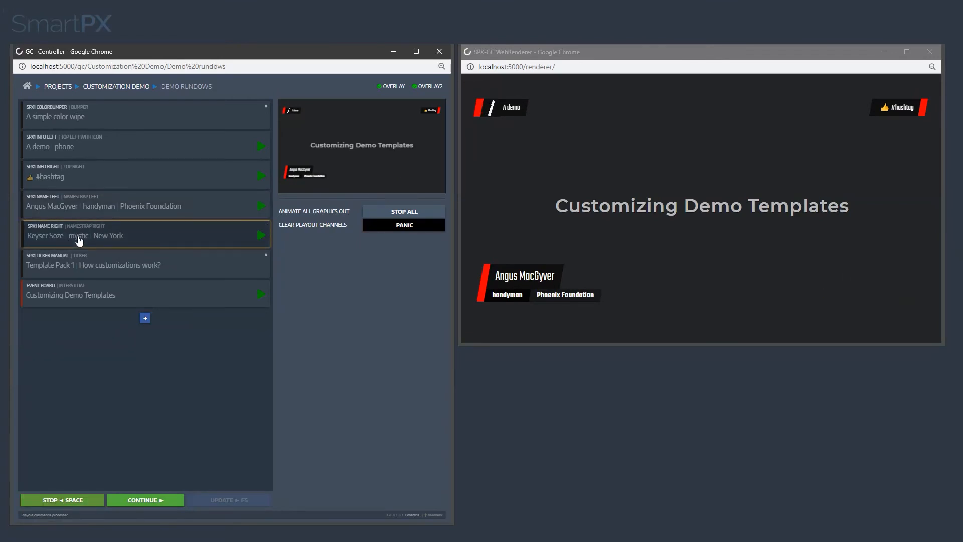
left_click(259, 234)
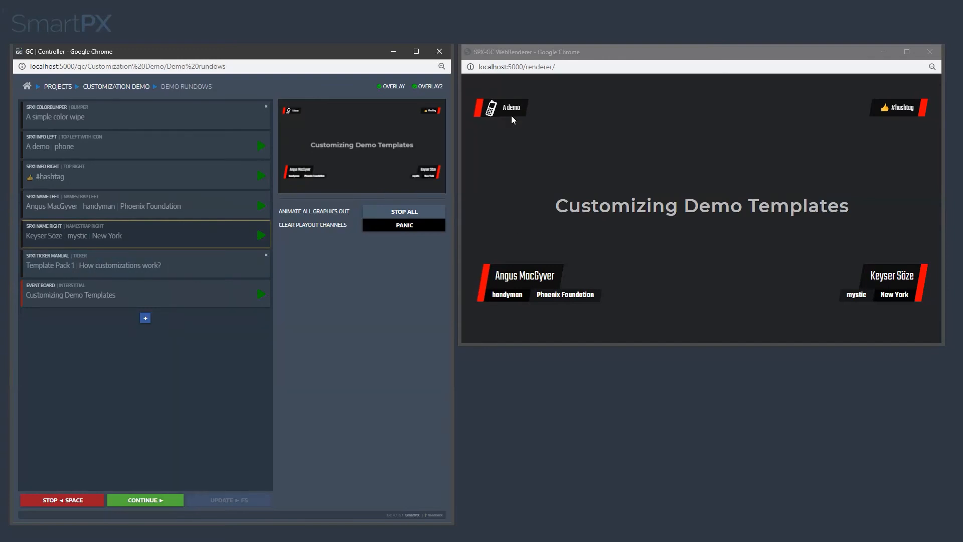
left_click(145, 265)
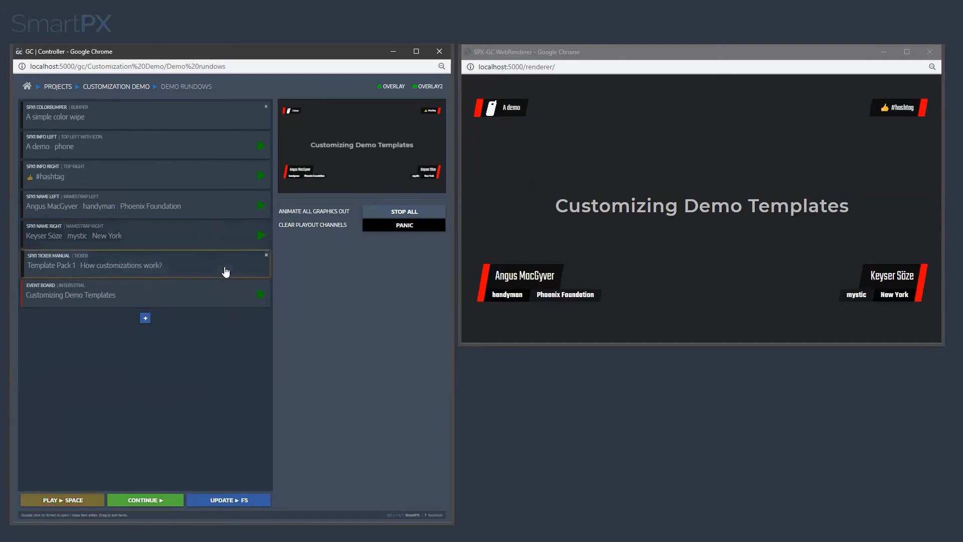
left_click(261, 265)
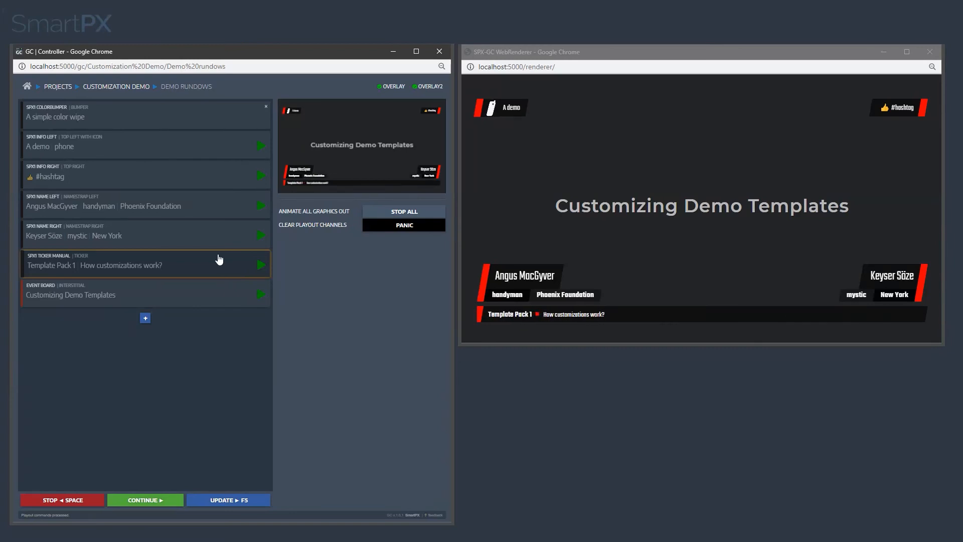
left_click(26, 87)
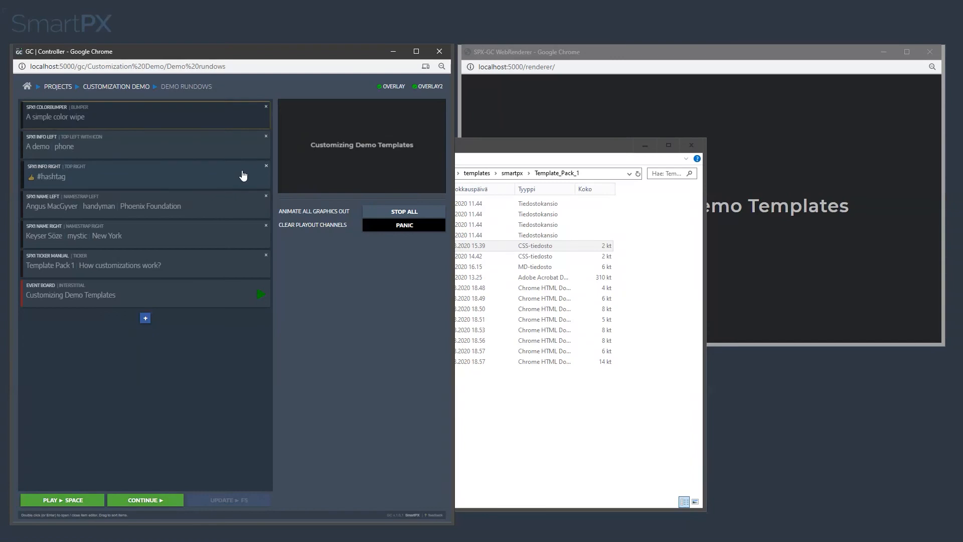
Play the color wipe bumper, A demo, name strap and ticker in the blue-and-yellow Swedish furniture style
left_click(61, 499)
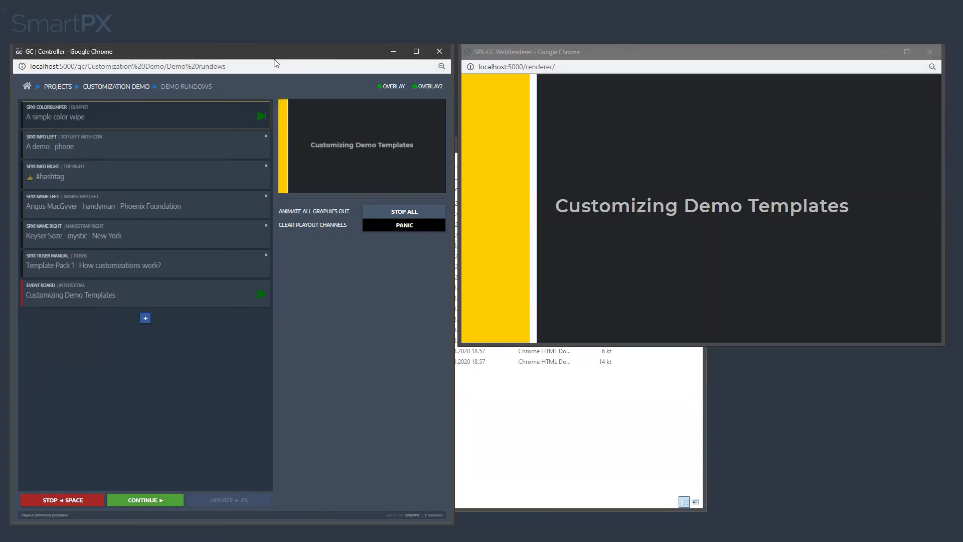
left_click(261, 146)
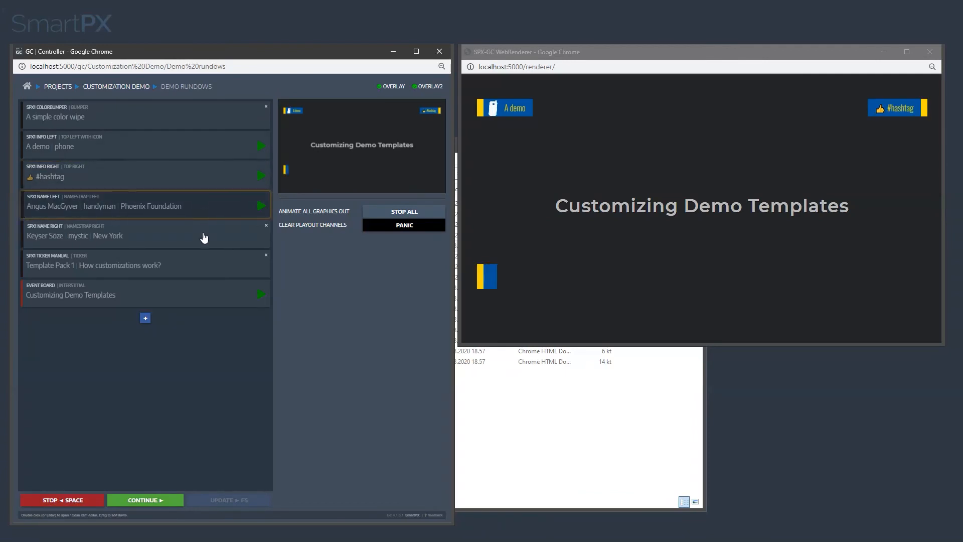
left_click(261, 235)
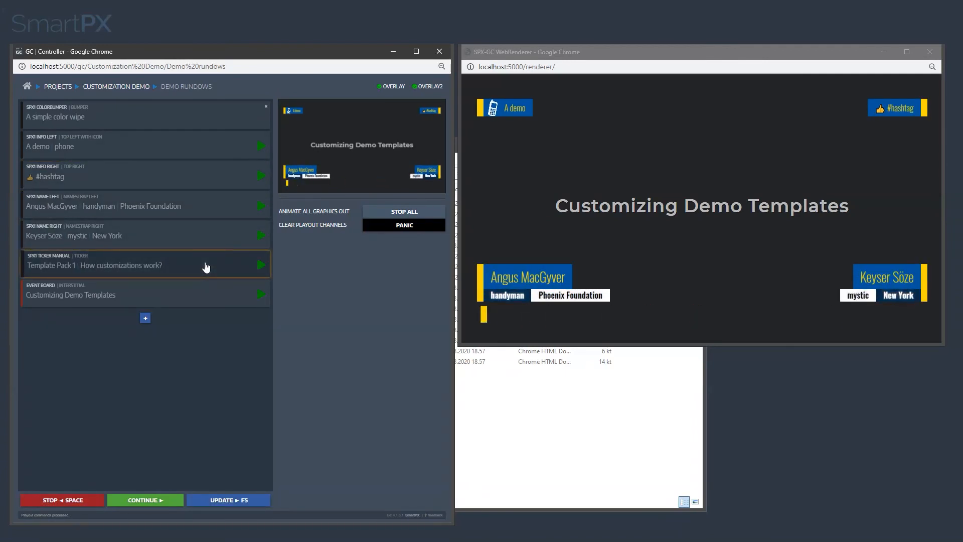
left_click(261, 264)
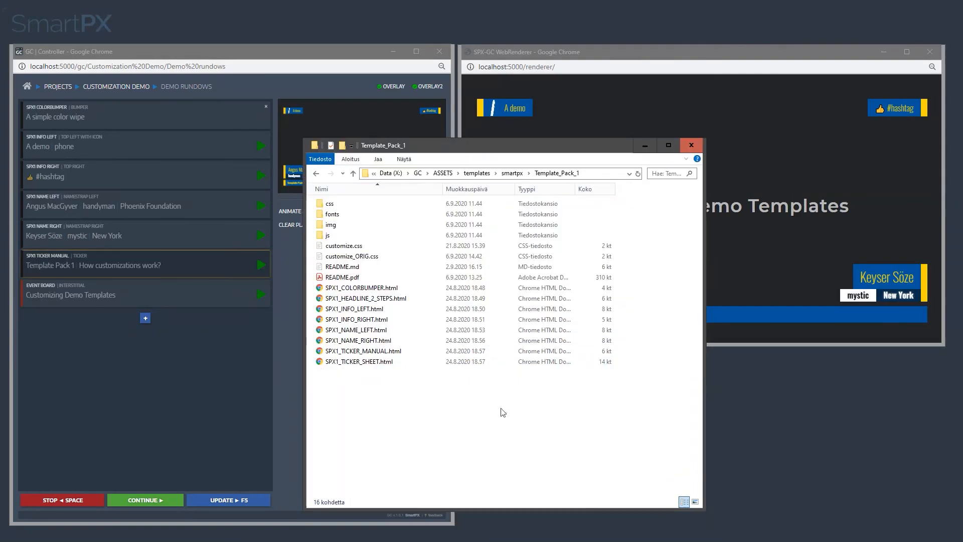
double_click(331, 204)
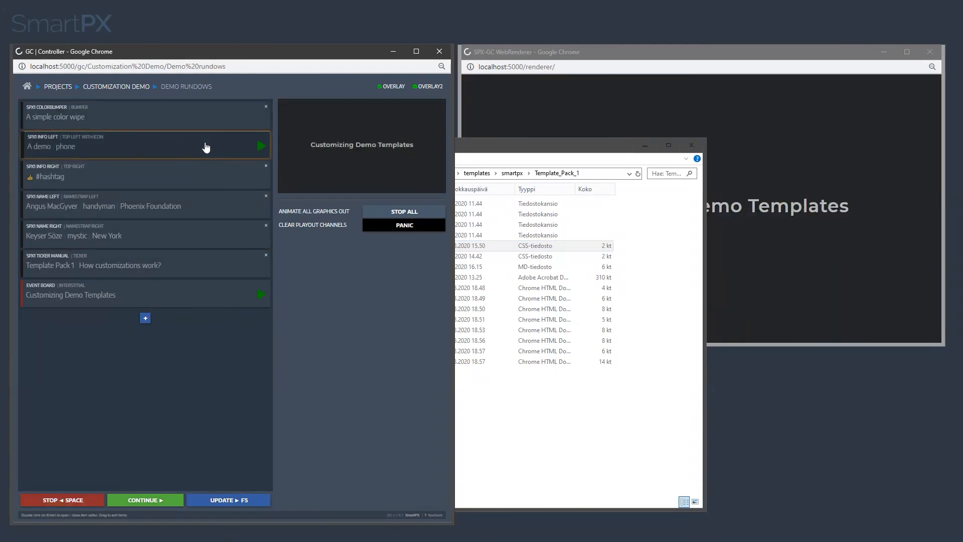
Play the A demo graphic and name straps in the brown rounded Day spa style
left_click(259, 147)
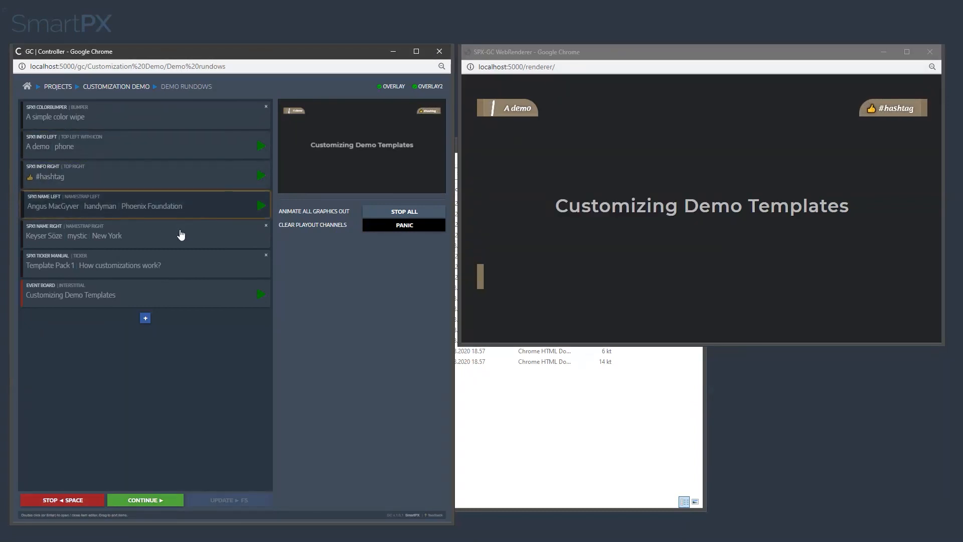
left_click(261, 204)
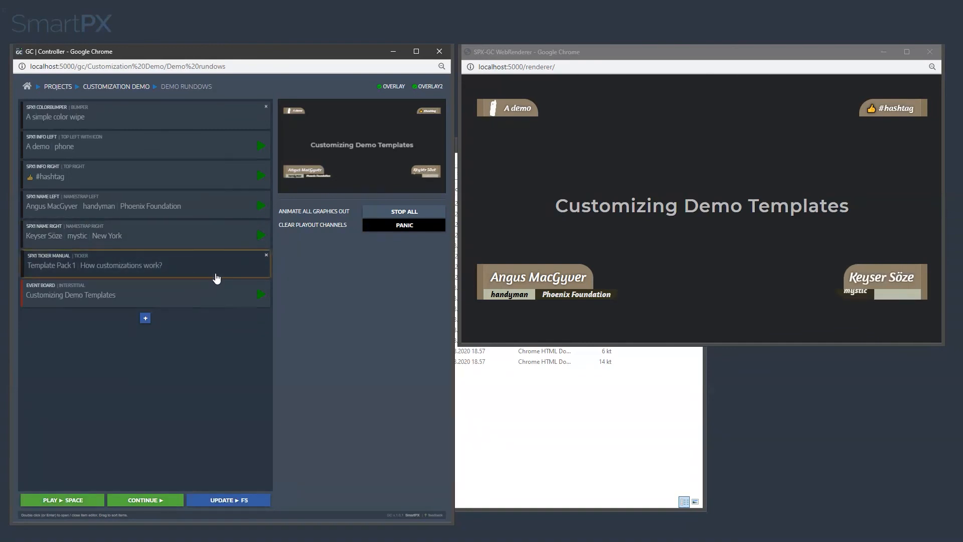